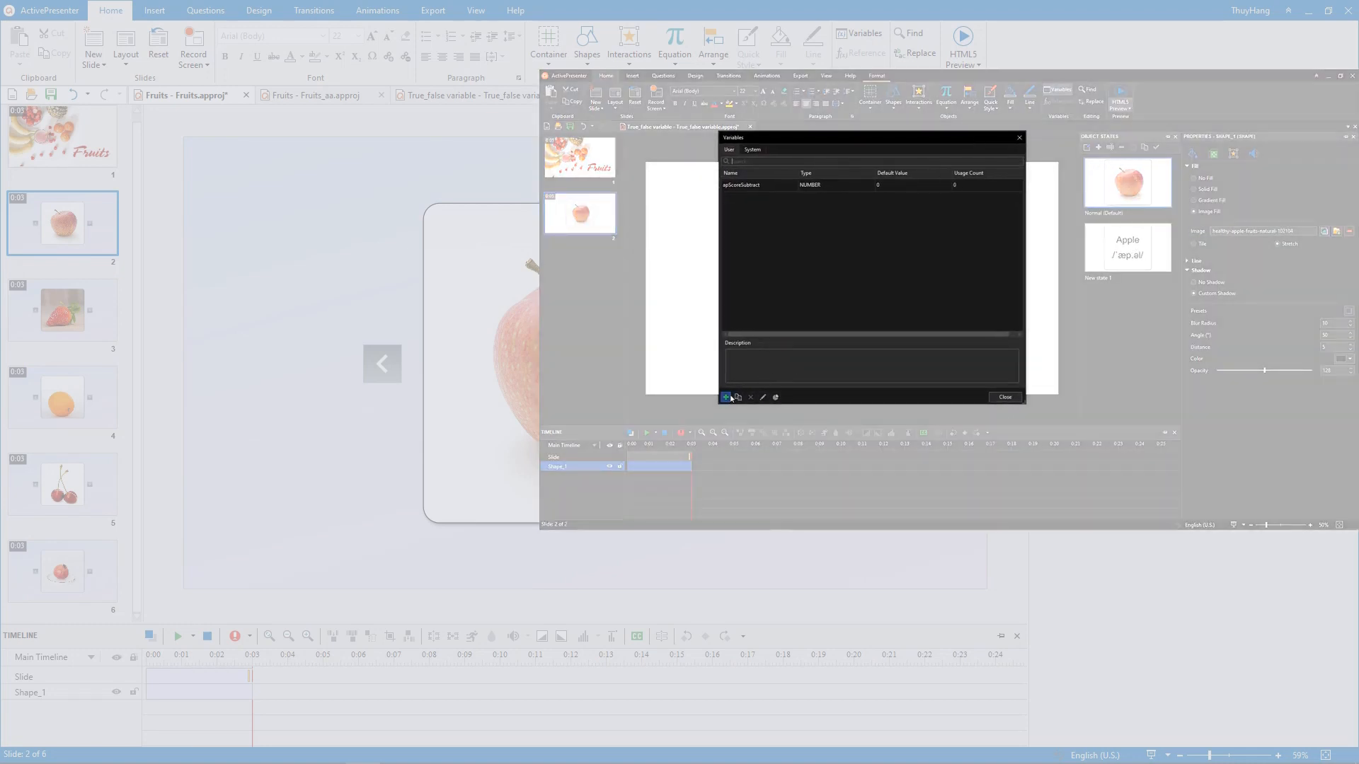
Create the project variable 'state' as TRUE/FALSE, defaulting to True, in the Variables list
left_click(725, 397)
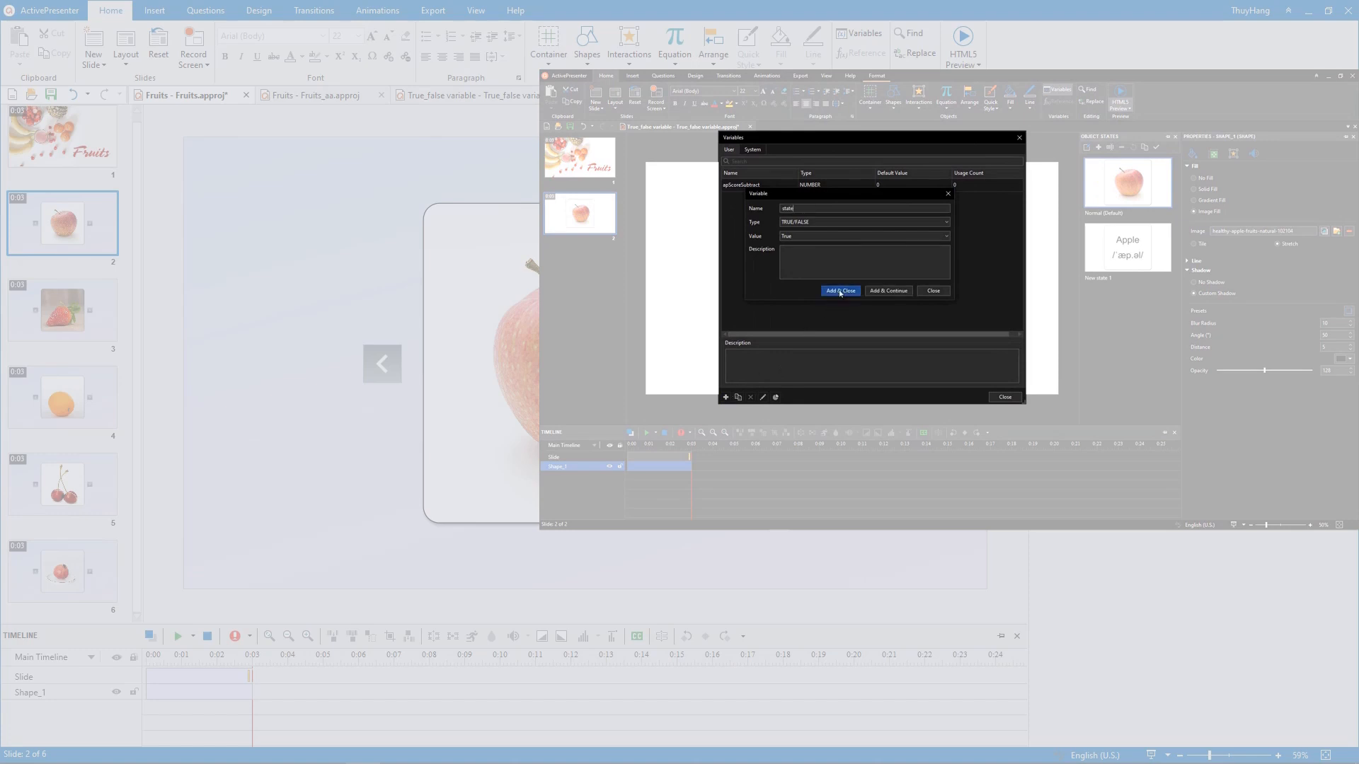
left_click(838, 290)
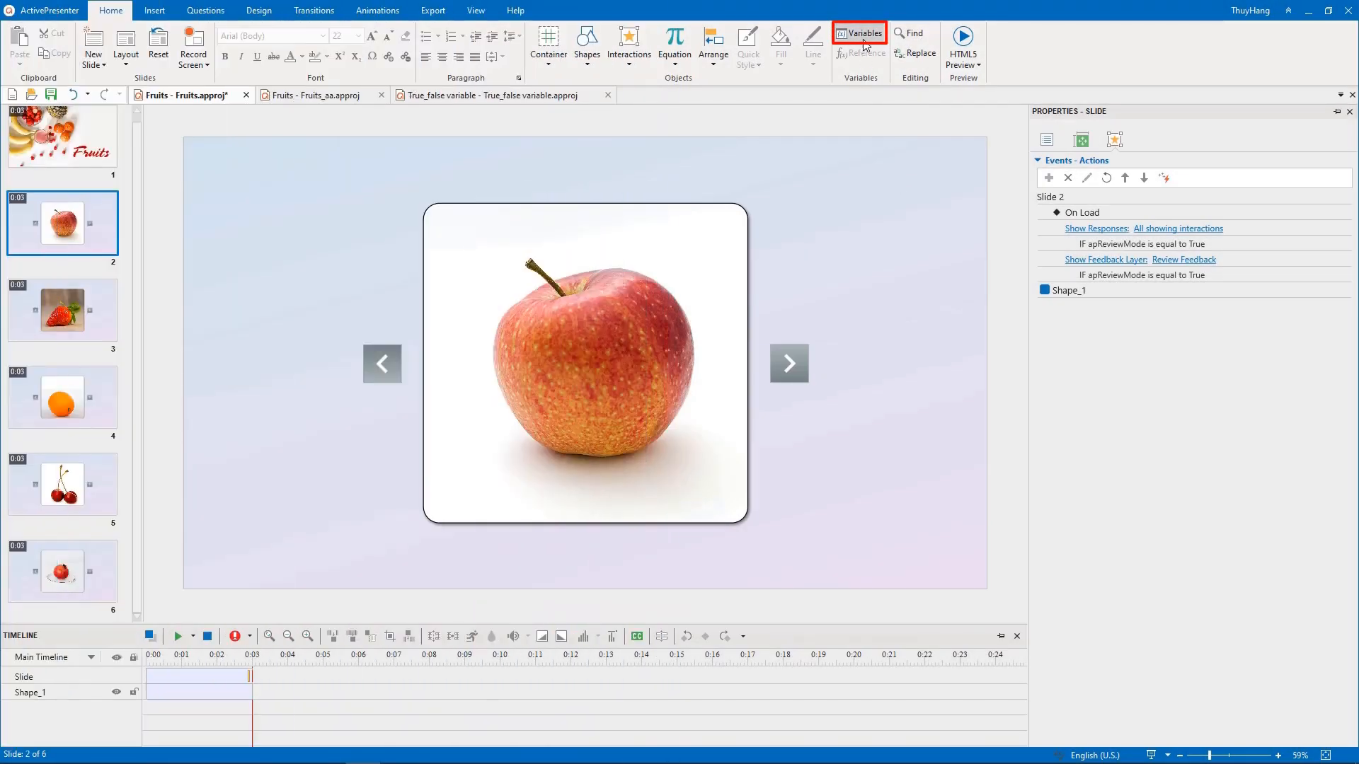
left_click(858, 34)
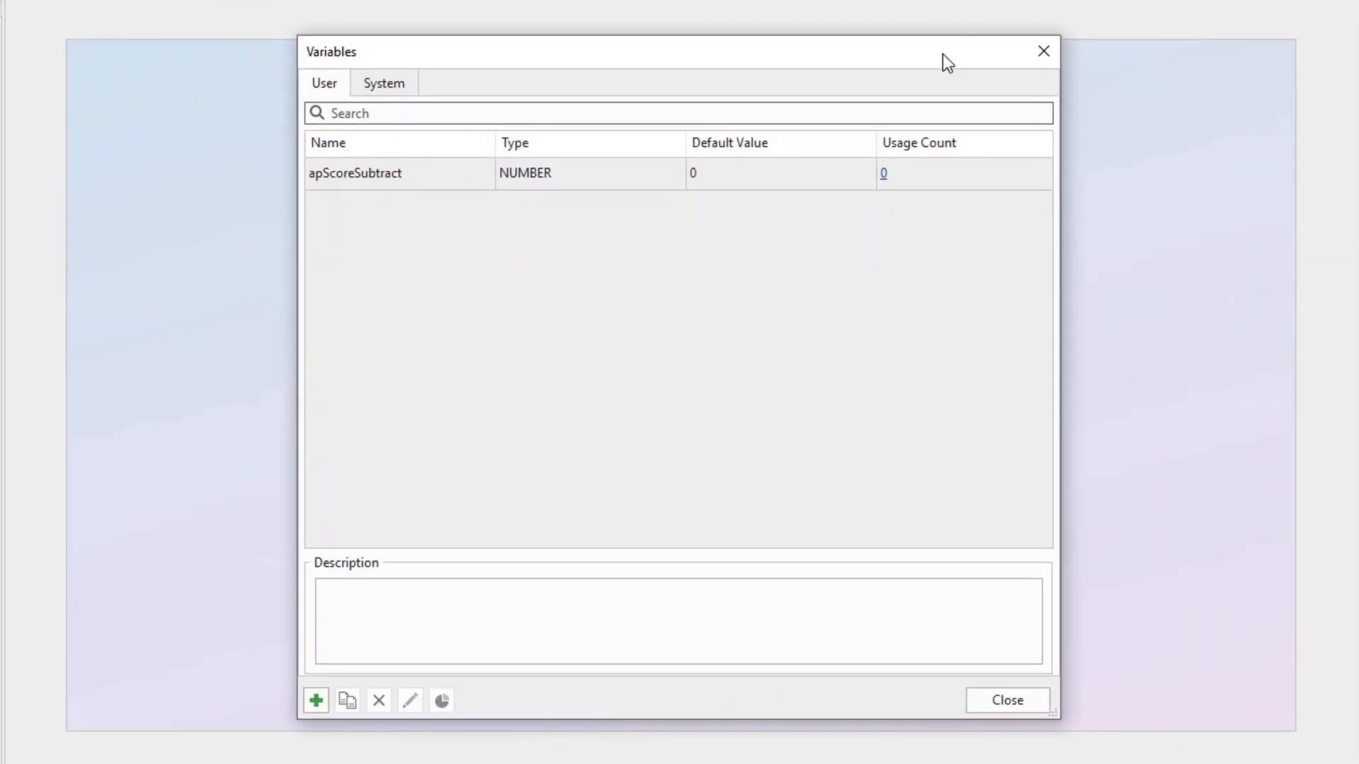
left_click(316, 699)
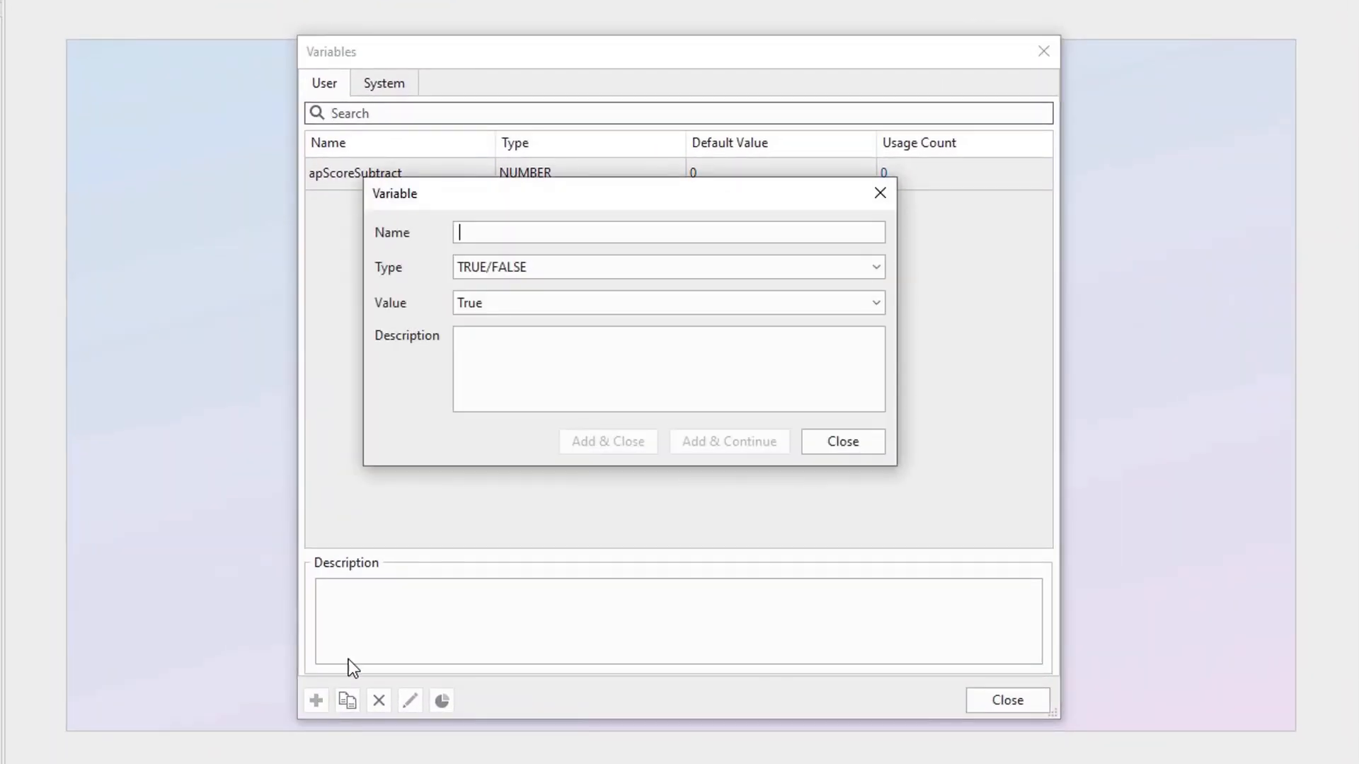
type("state")
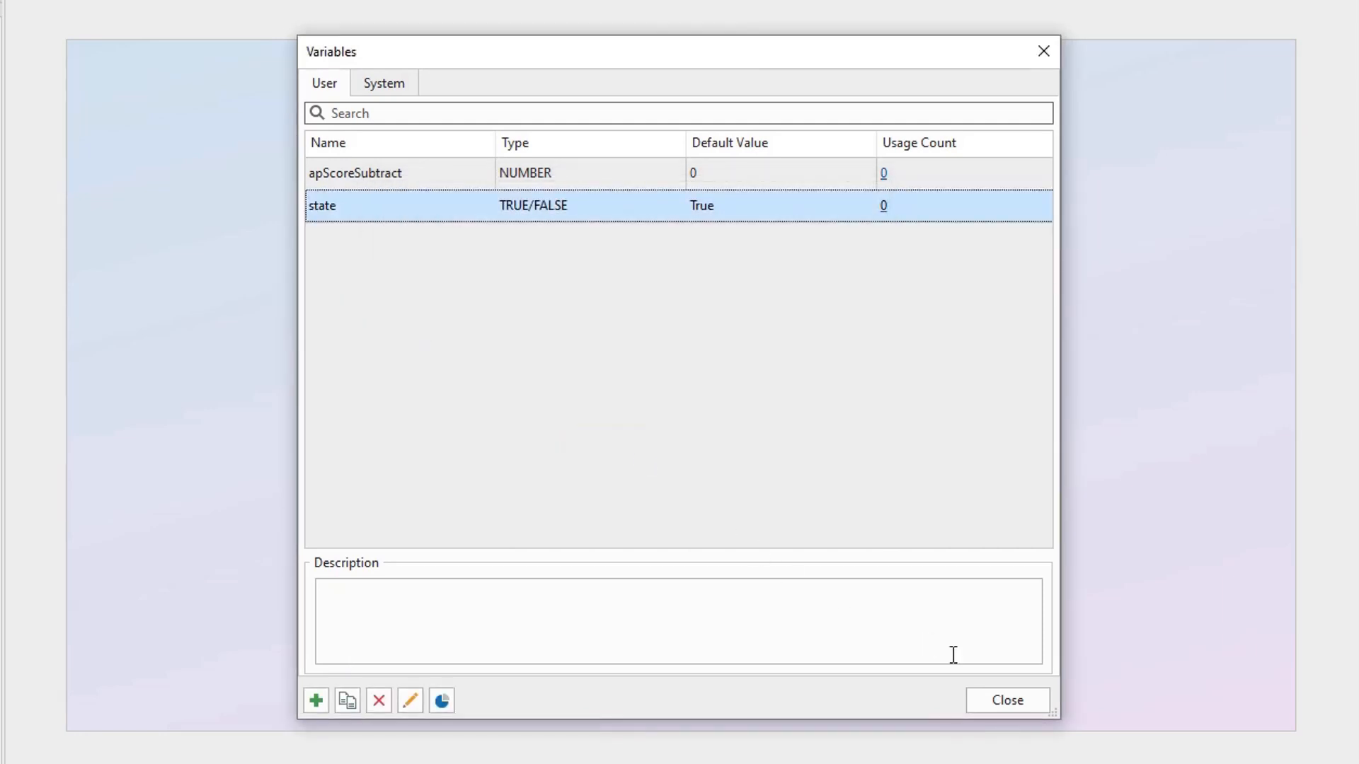
left_click(1007, 699)
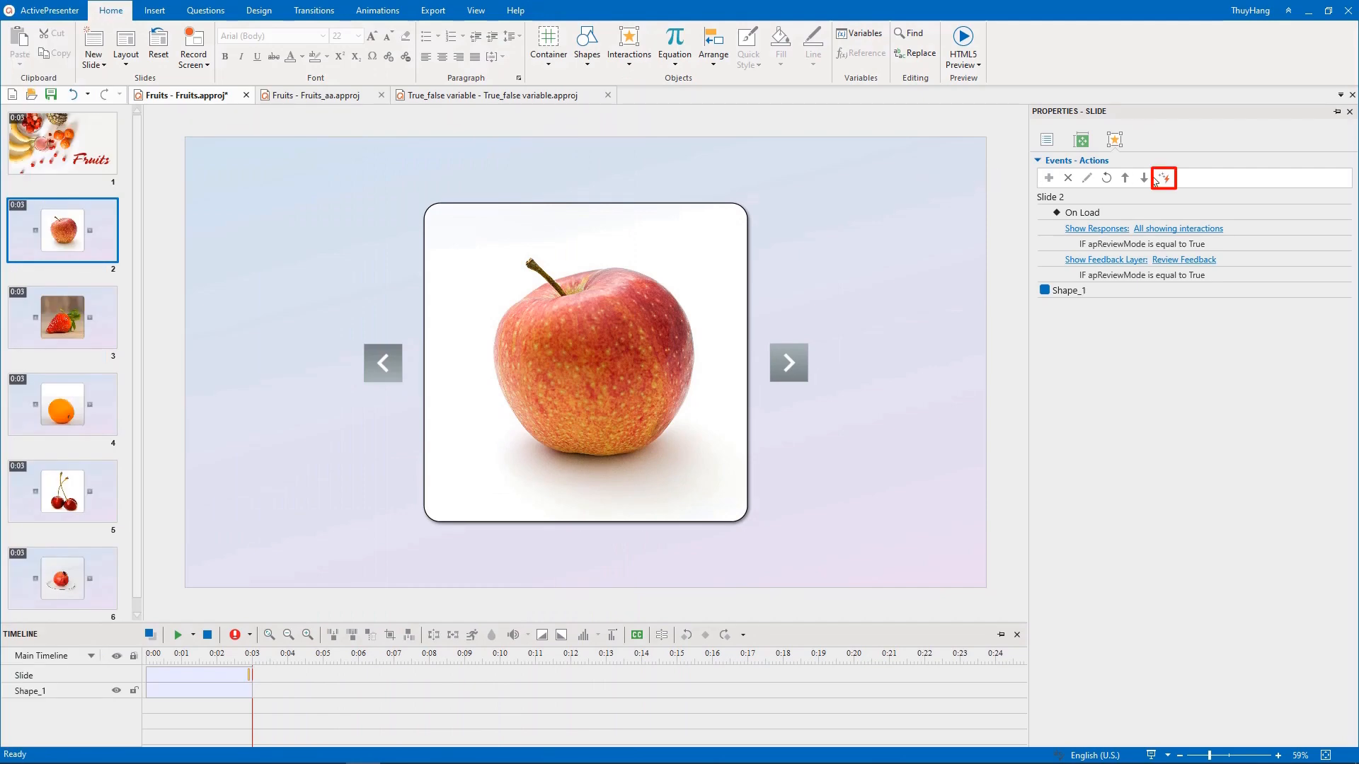
Create a new advanced action named Changestate
left_click(1163, 178)
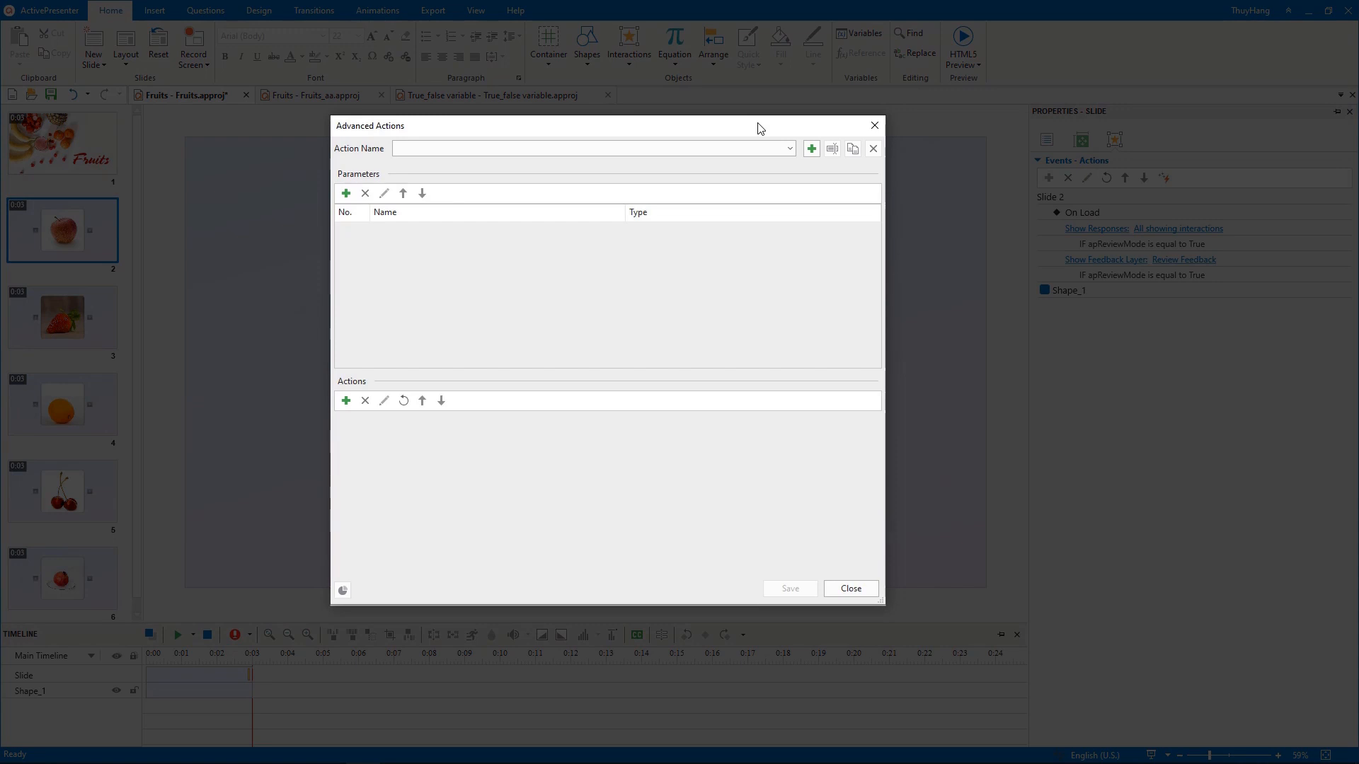
left_click(811, 148)
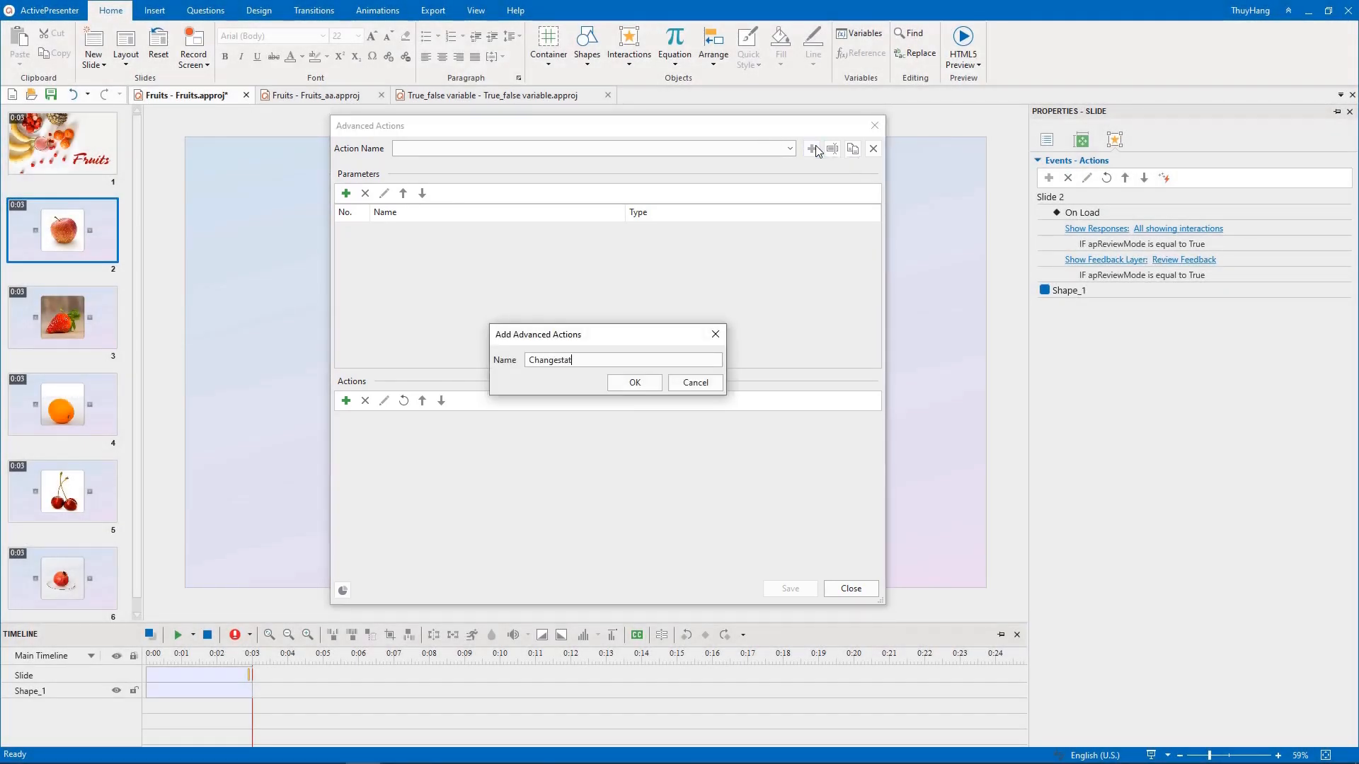
left_click(634, 383)
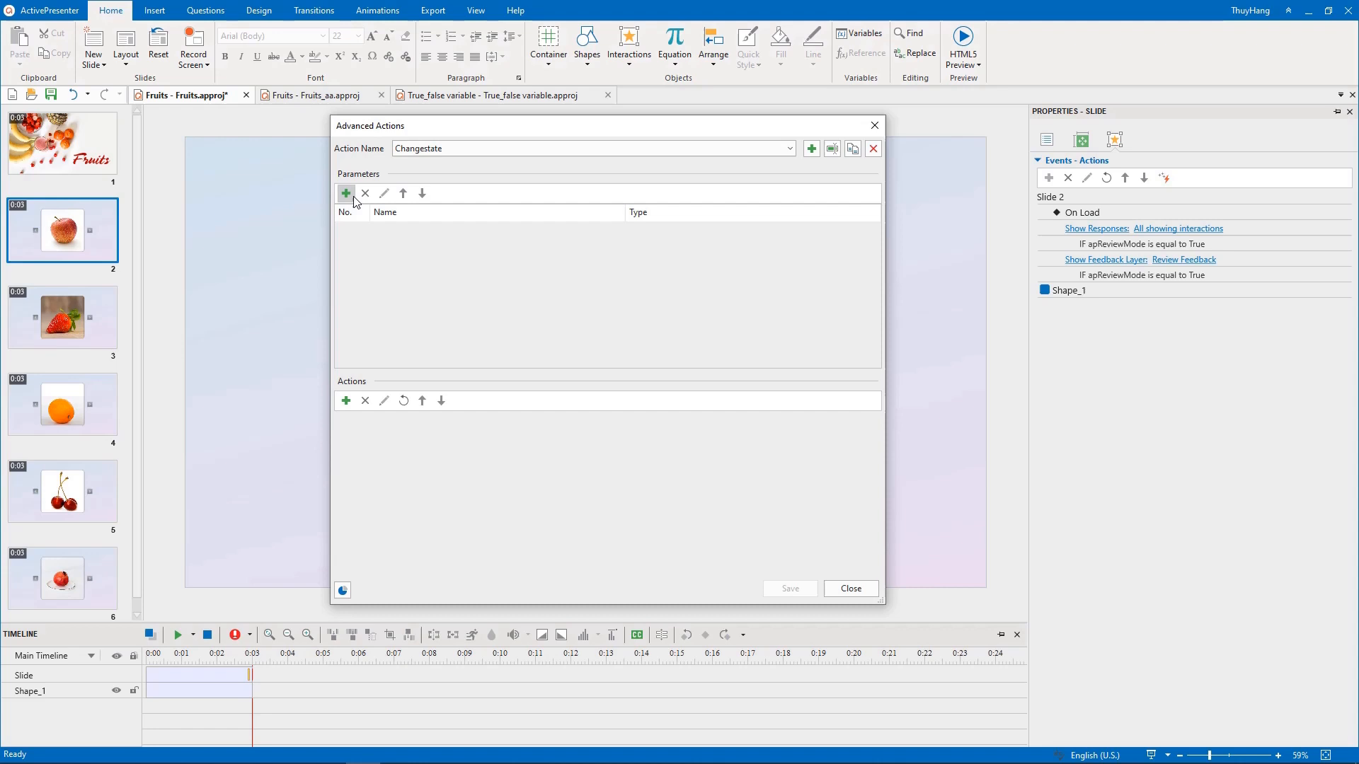
Add the parameters state1, state2, adjust_var and play_audio to Changestate
left_click(346, 192)
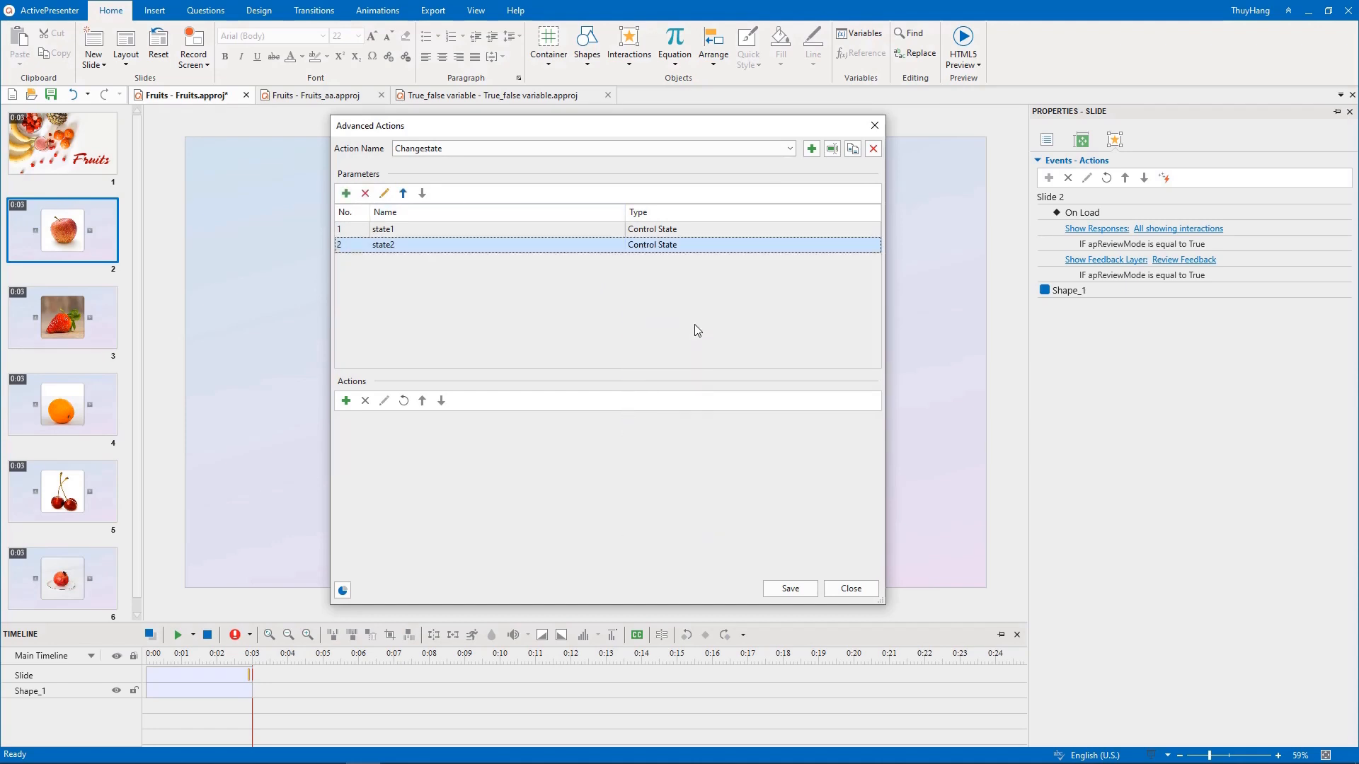
left_click(344, 193)
type("adjust_var")
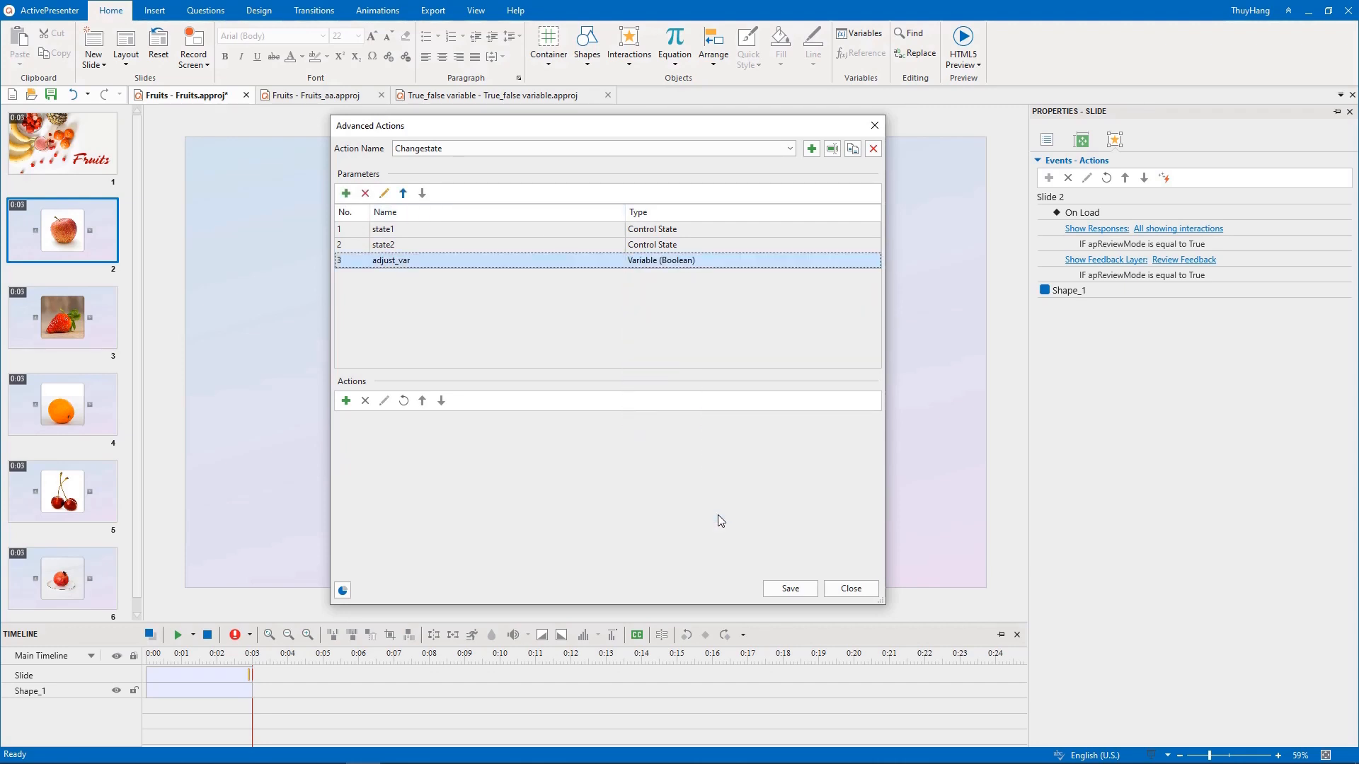
left_click(346, 193)
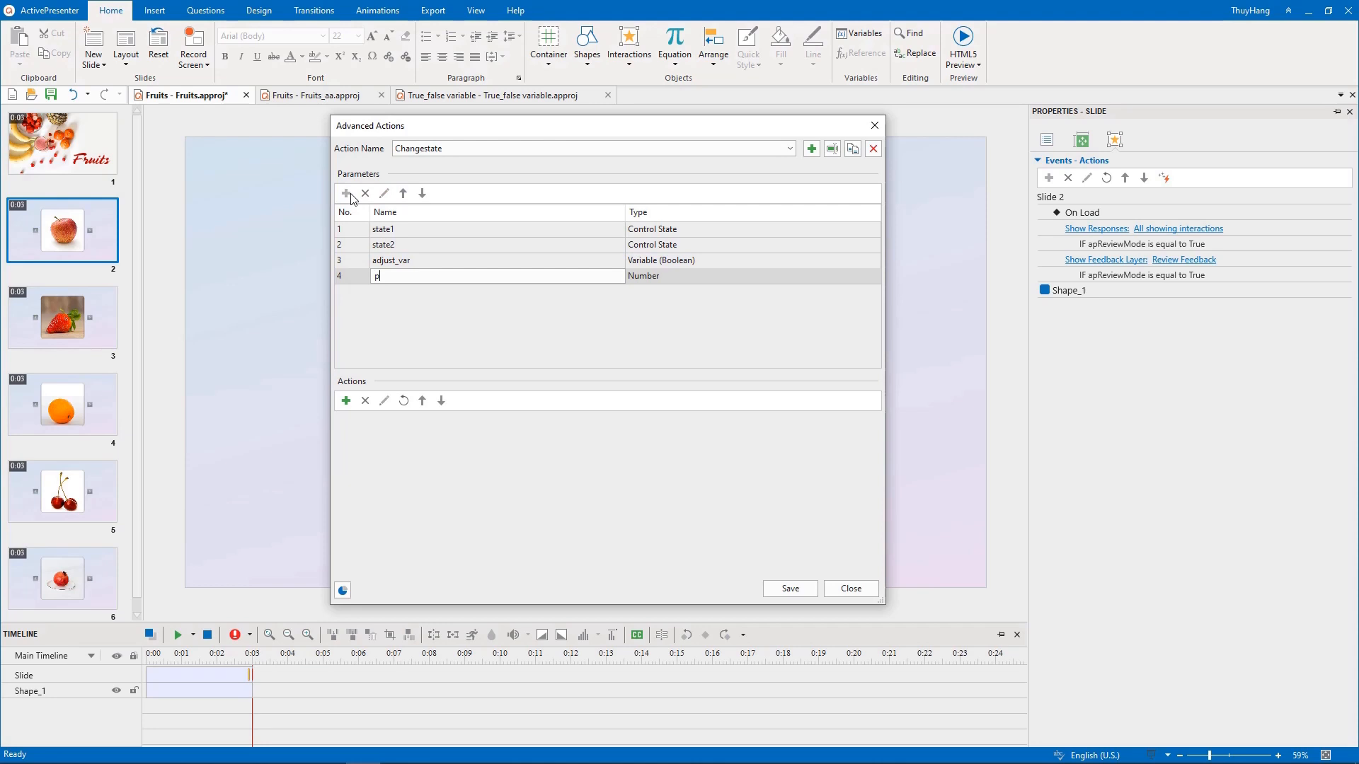
type("lay_audio")
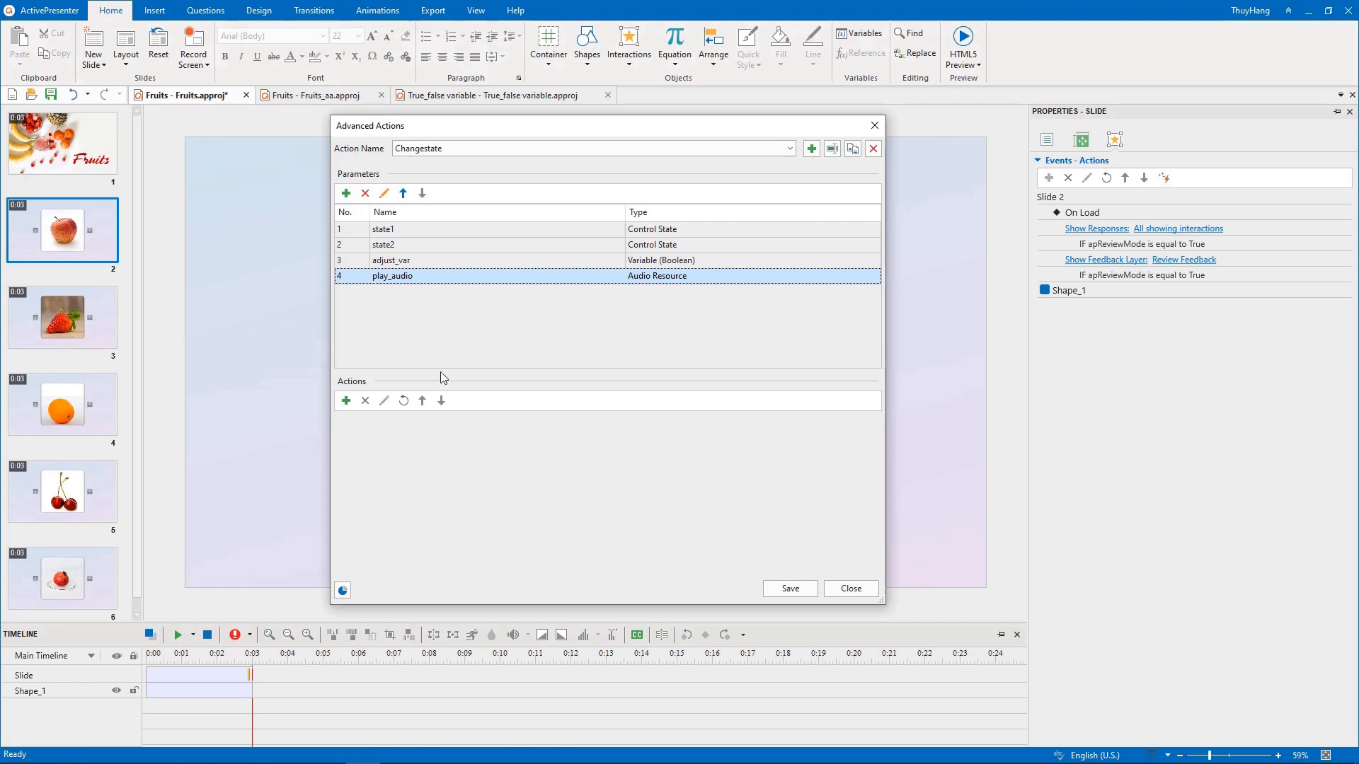
Add change-state steps using state1 and state2, with state2 applying only when adjust_var is false
left_click(346, 401)
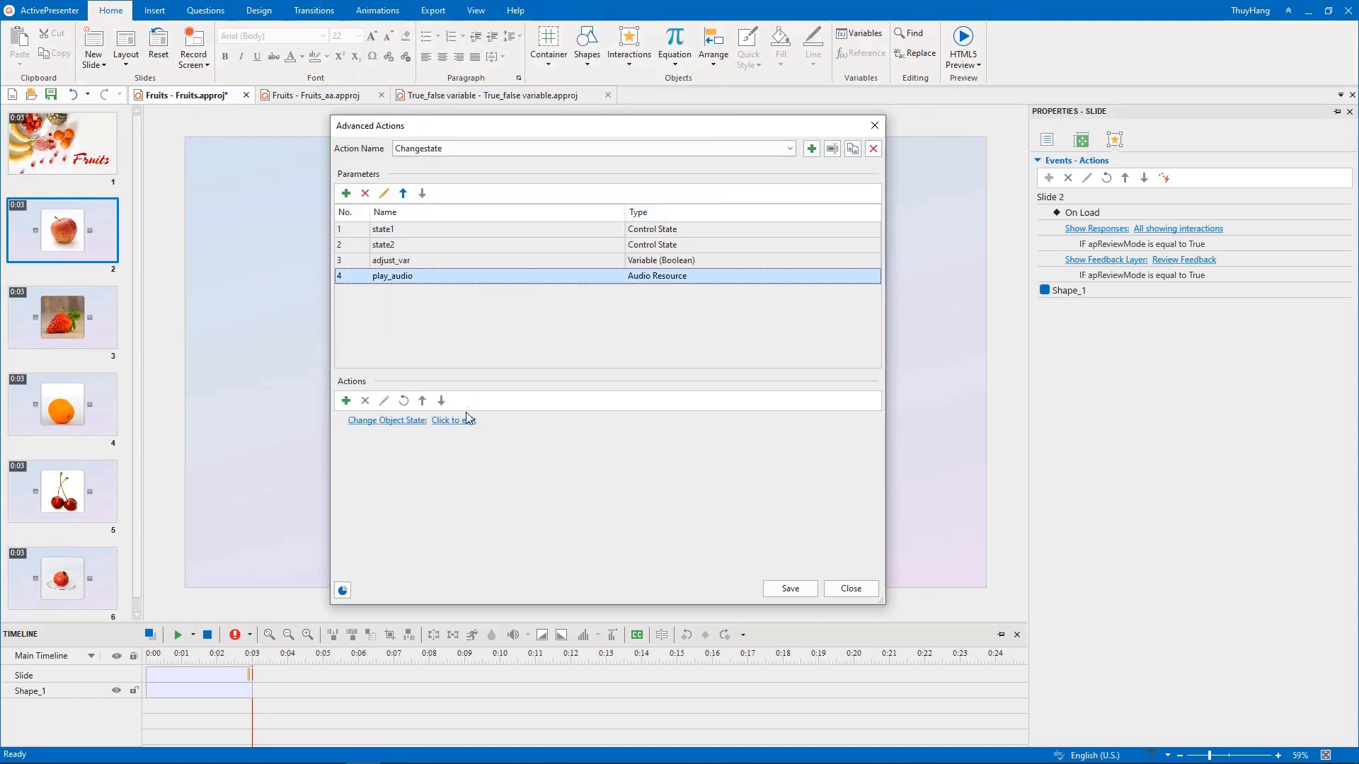
left_click(453, 420)
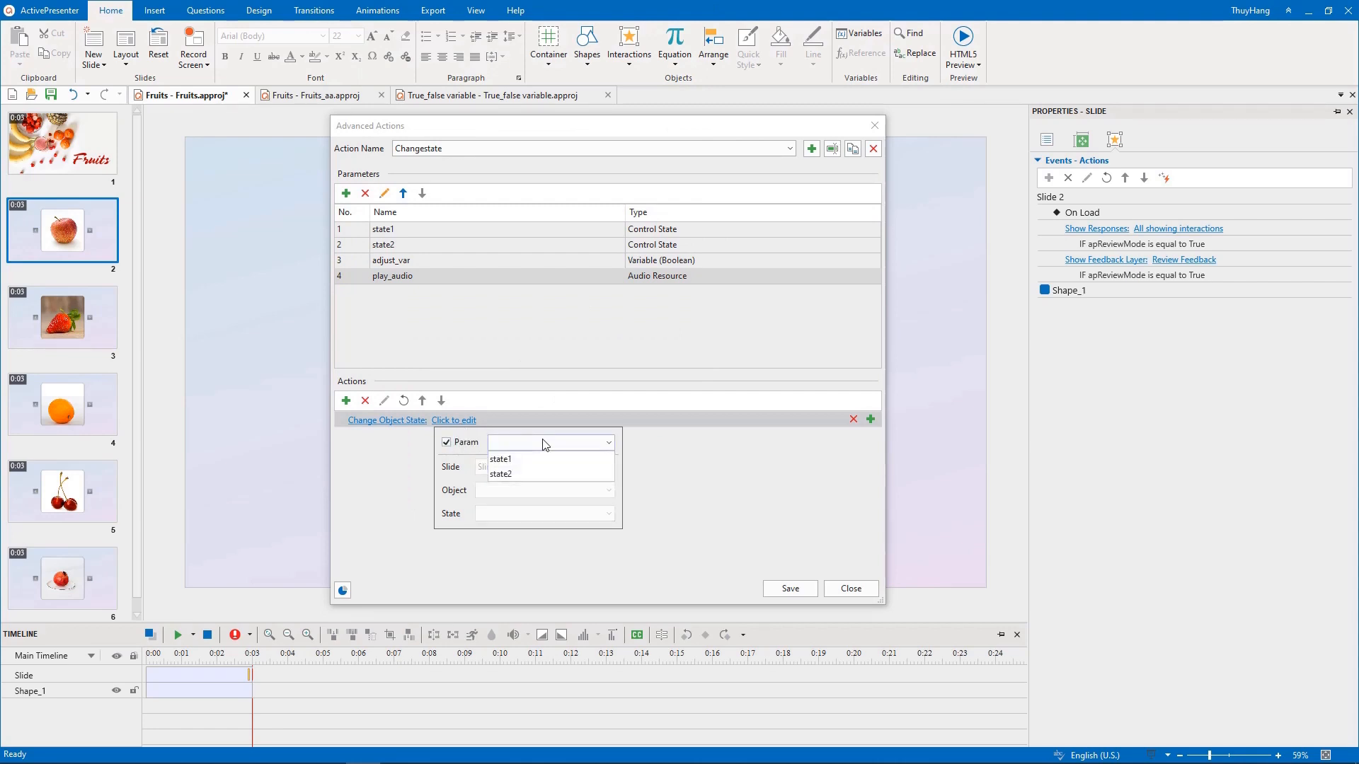
left_click(870, 420)
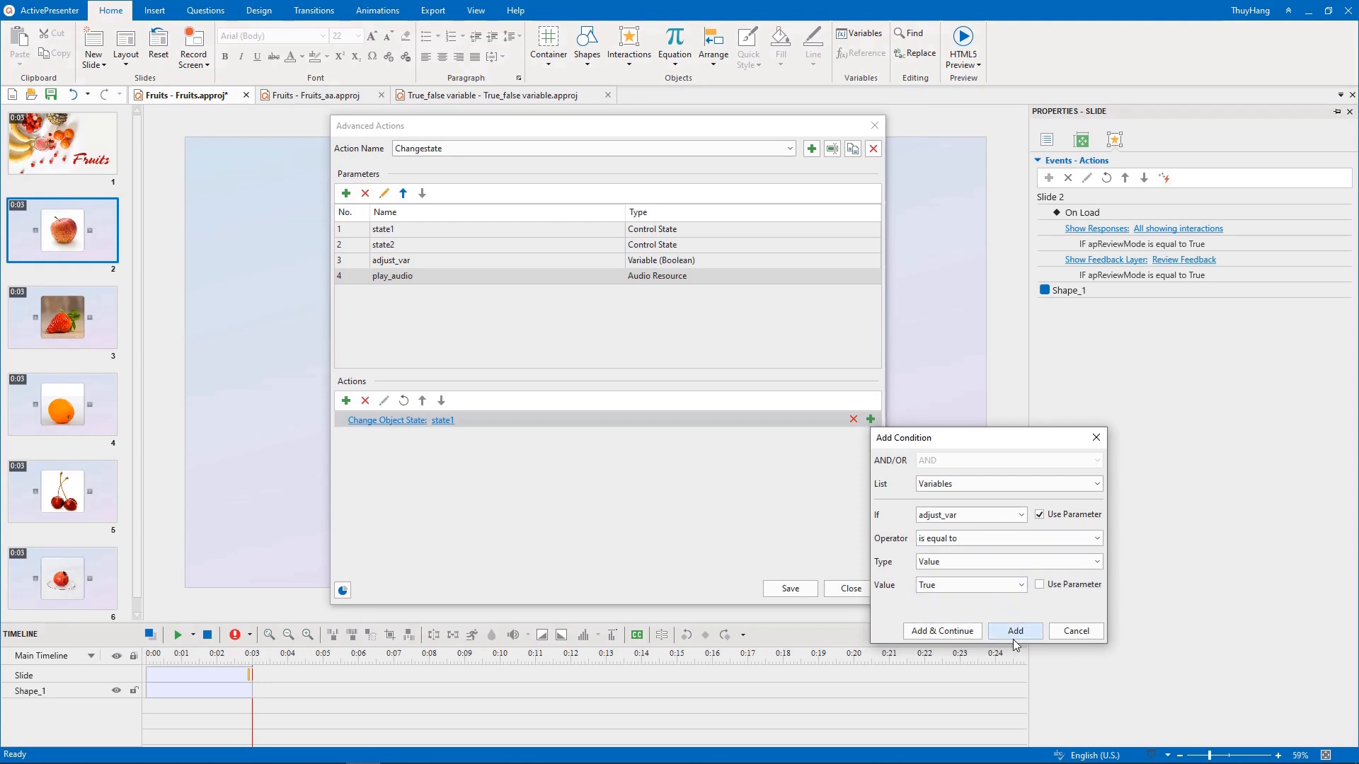
left_click(1014, 630)
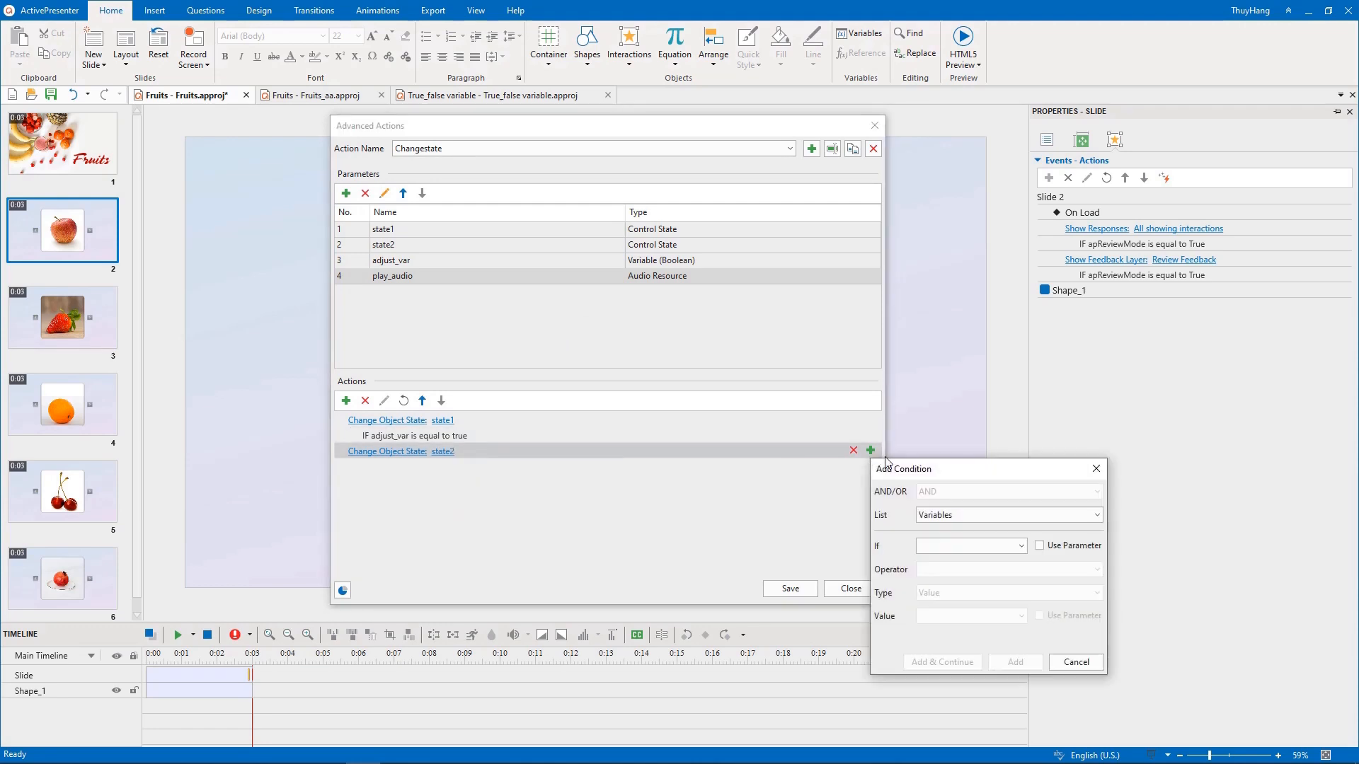
left_click(1014, 662)
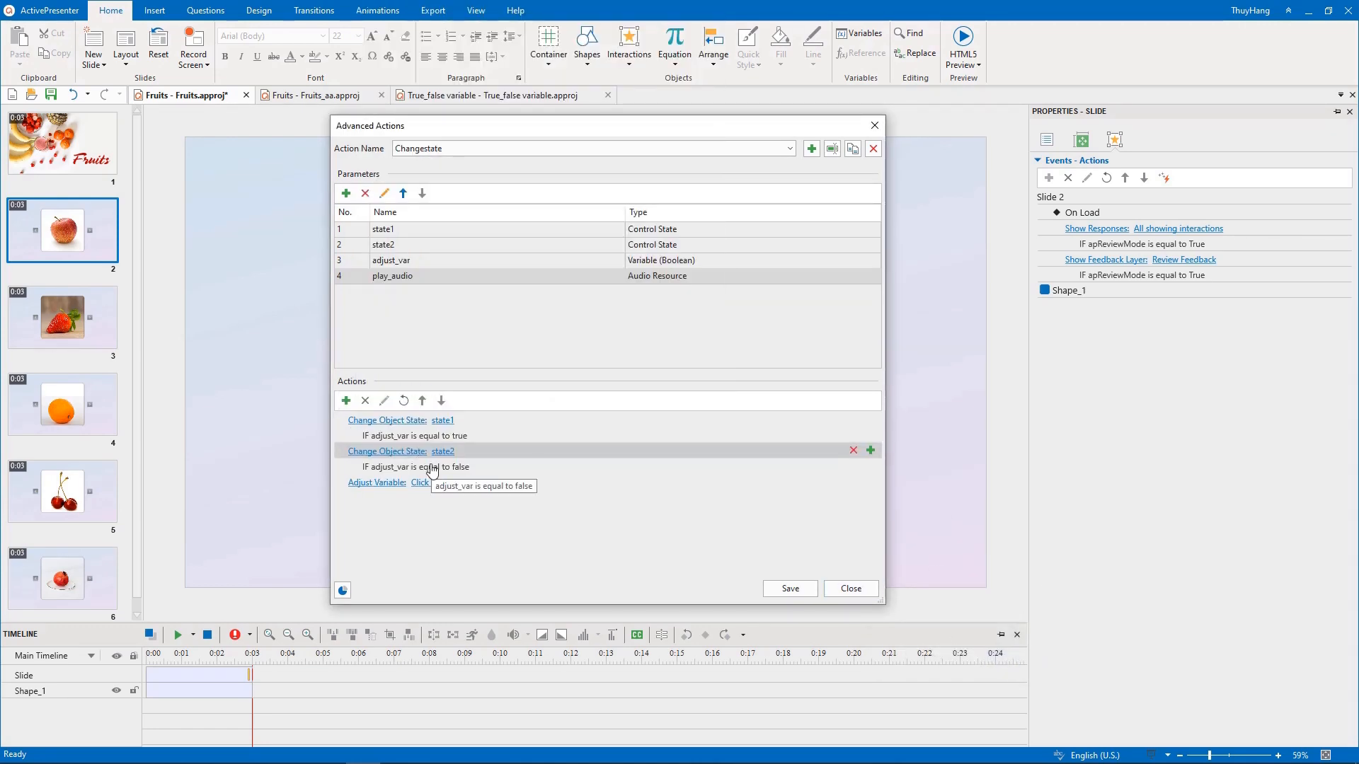
Add steps toggling adjust_var and playing the play_audio sound
left_click(433, 482)
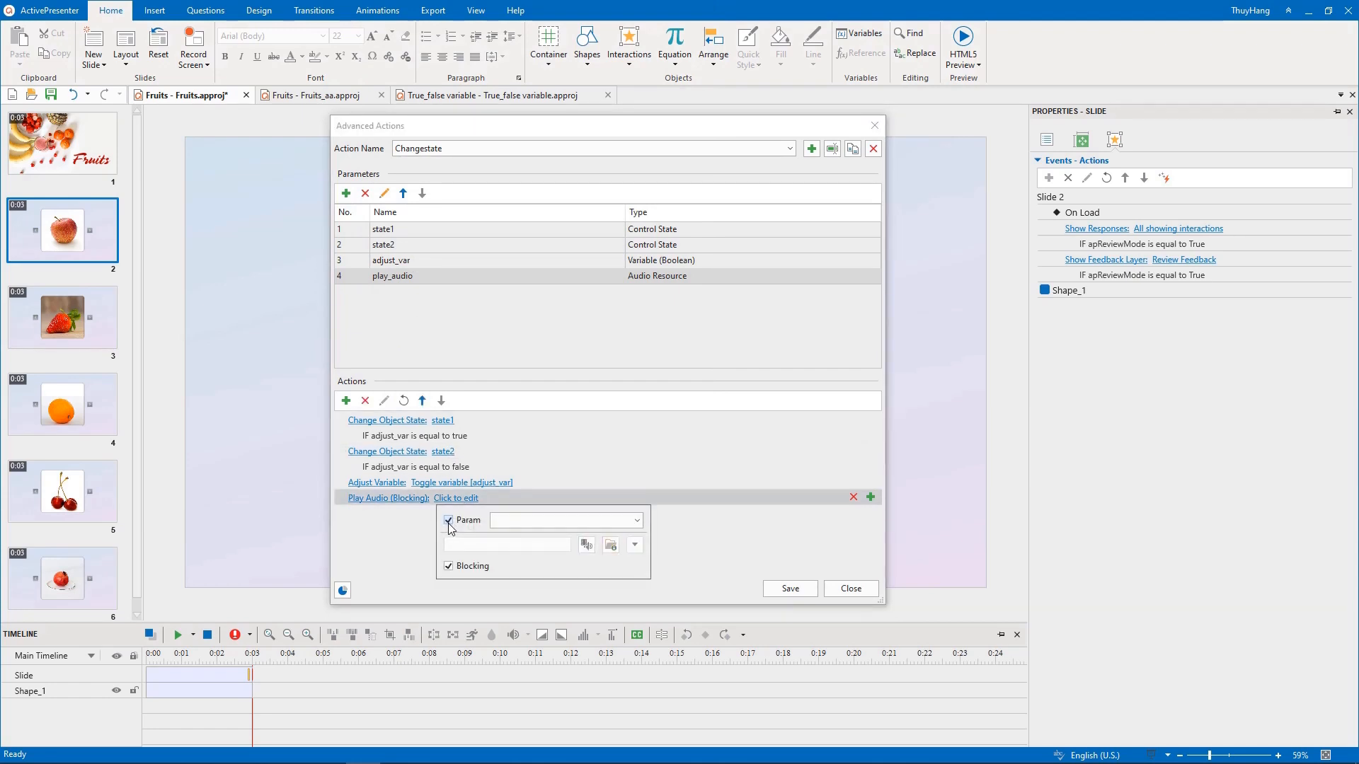
left_click(565, 520)
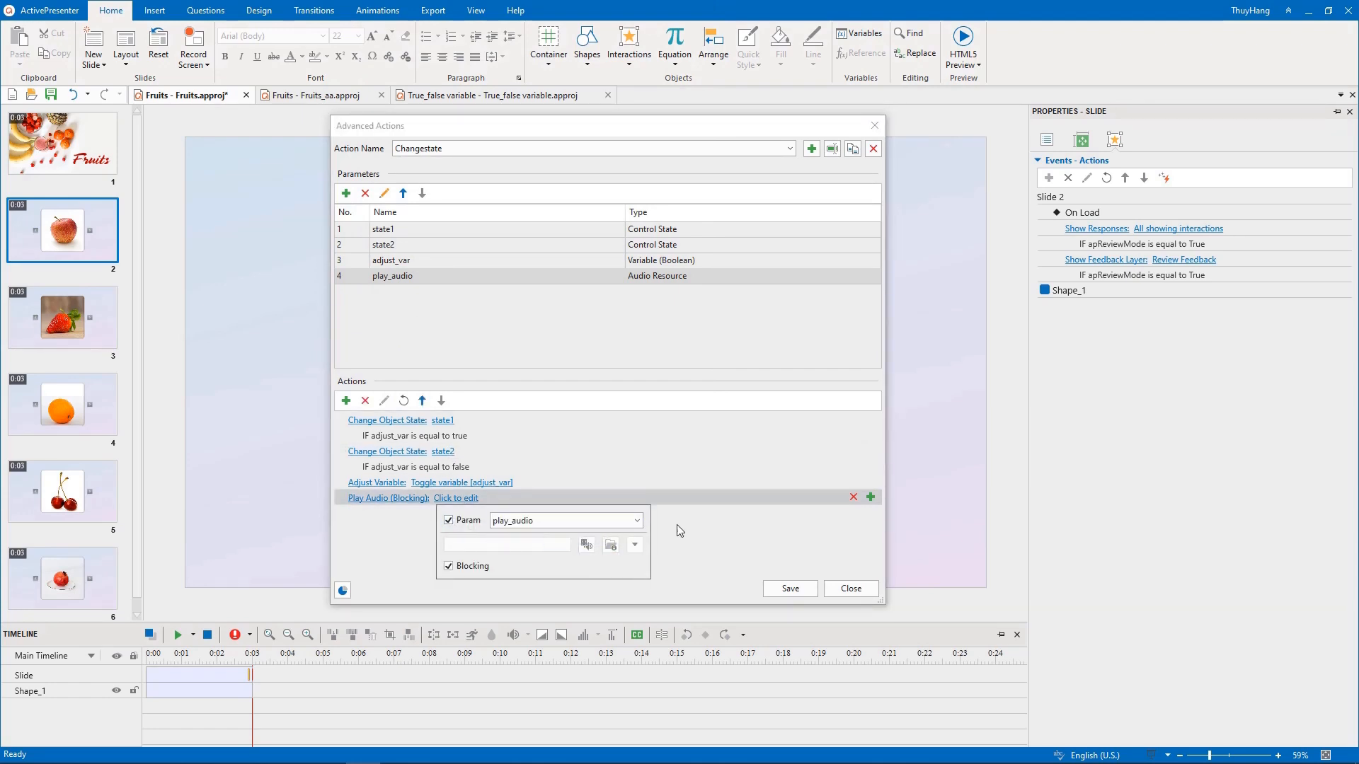
left_click(871, 497)
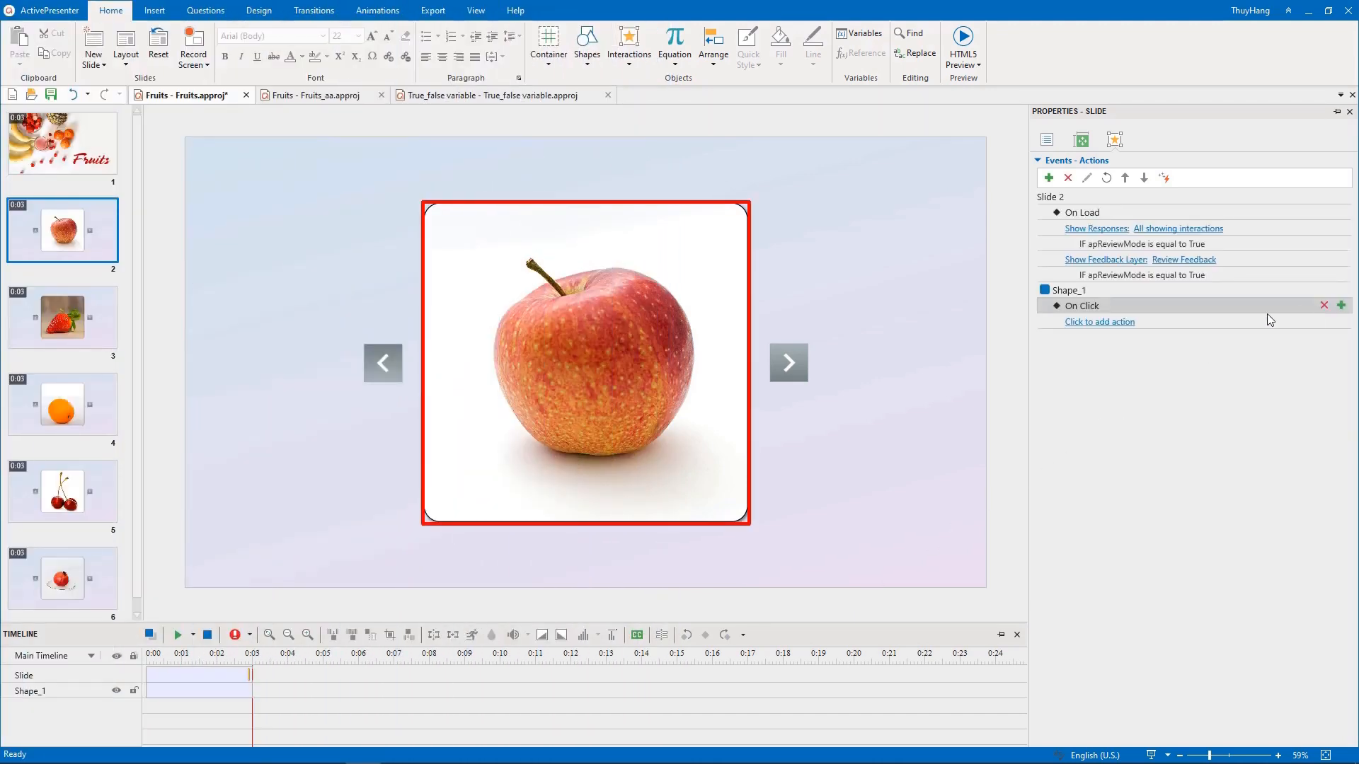
Give the apple card an On Click Changestate action with its apple states
left_click(1099, 321)
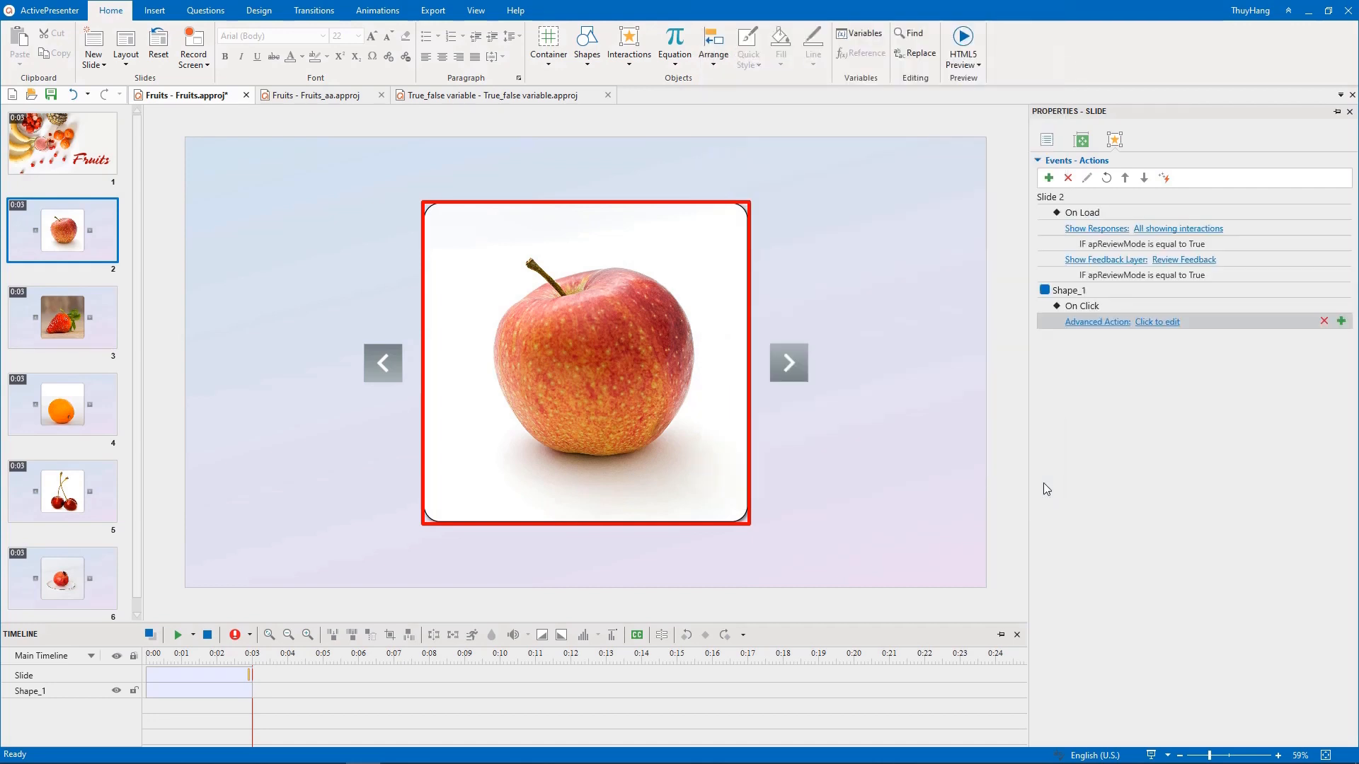
left_click(1157, 322)
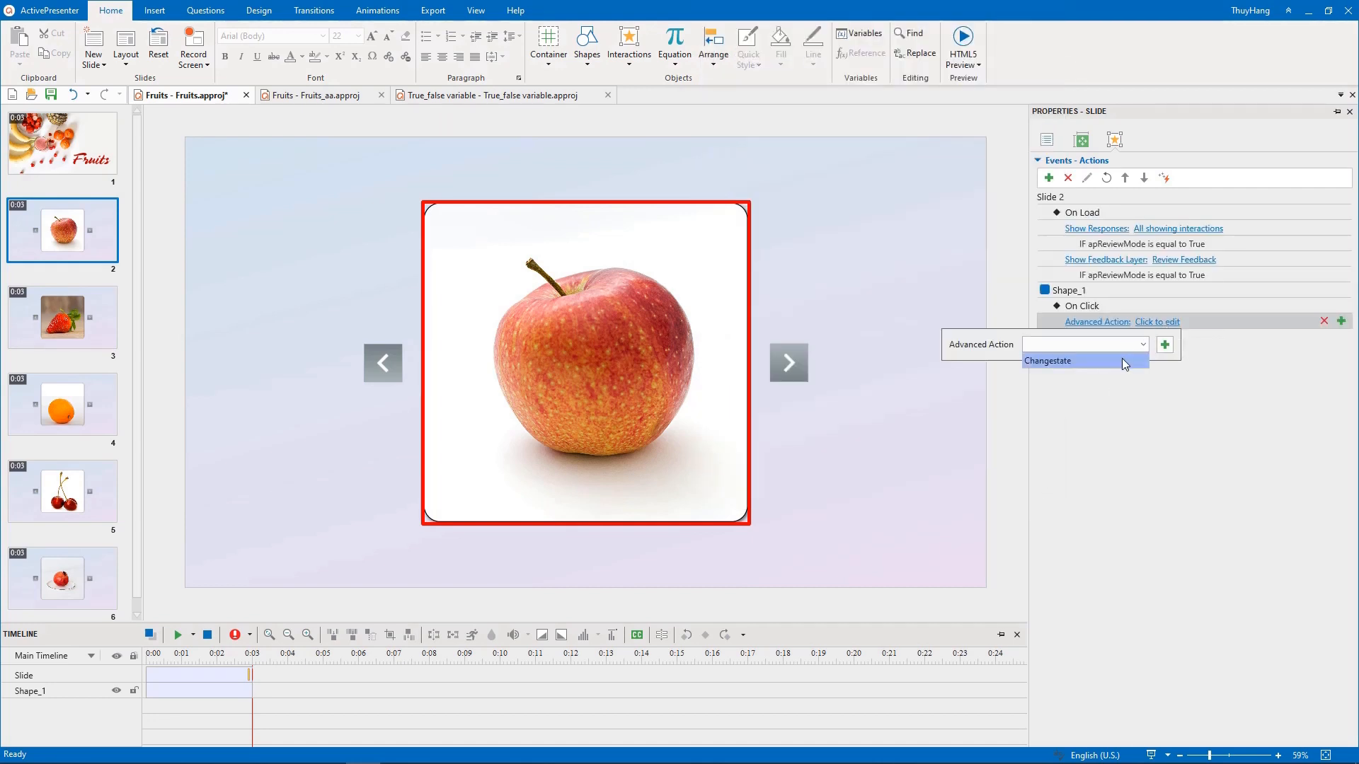
left_click(1045, 360)
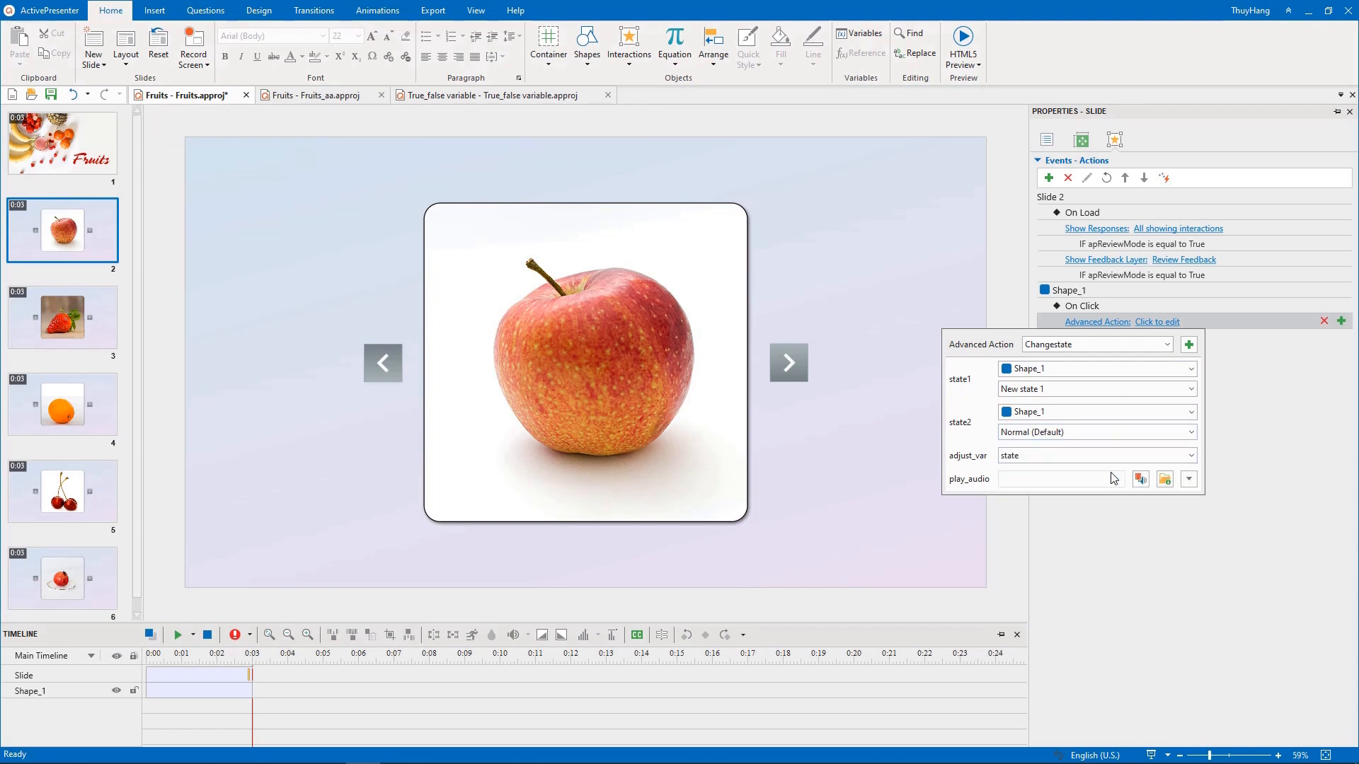
type("apple")
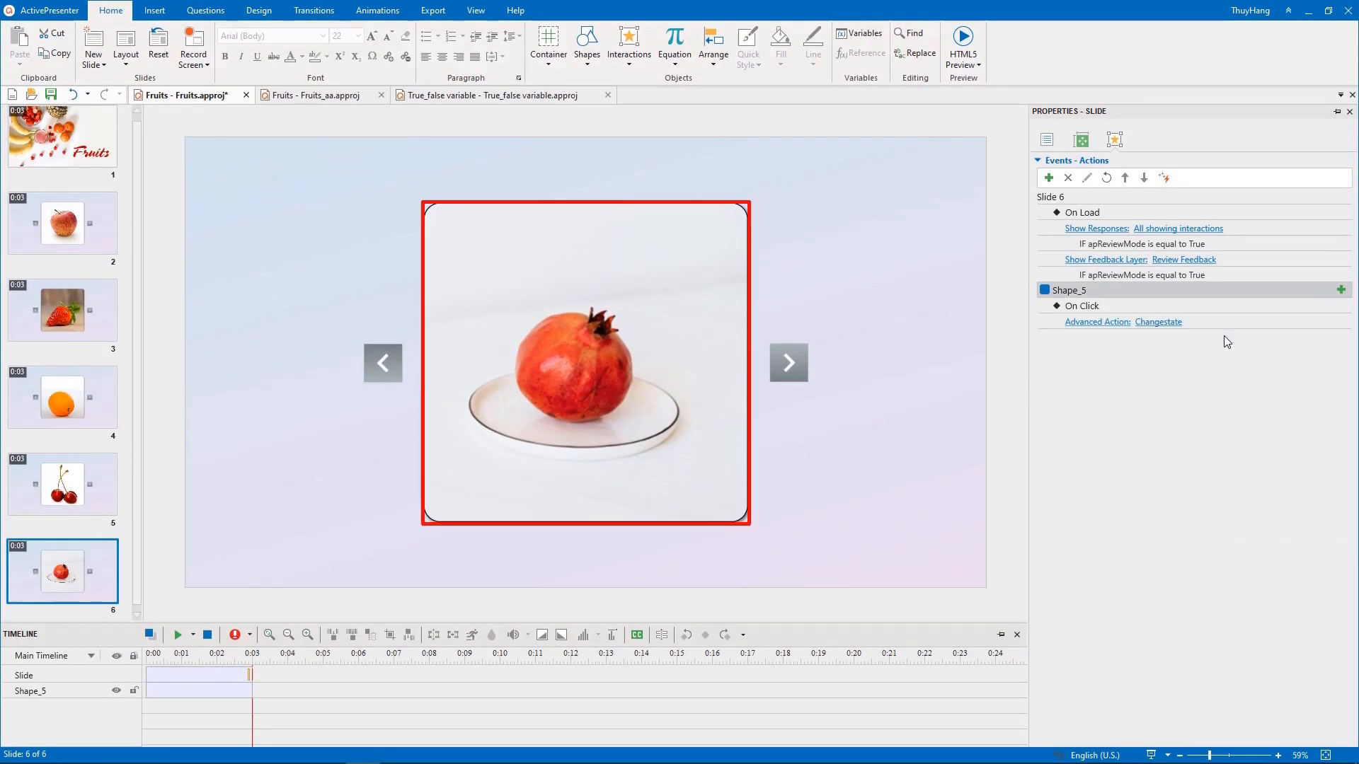
Load the pomegranate audio clip into the pomegranate card's Changestate action
left_click(1158, 321)
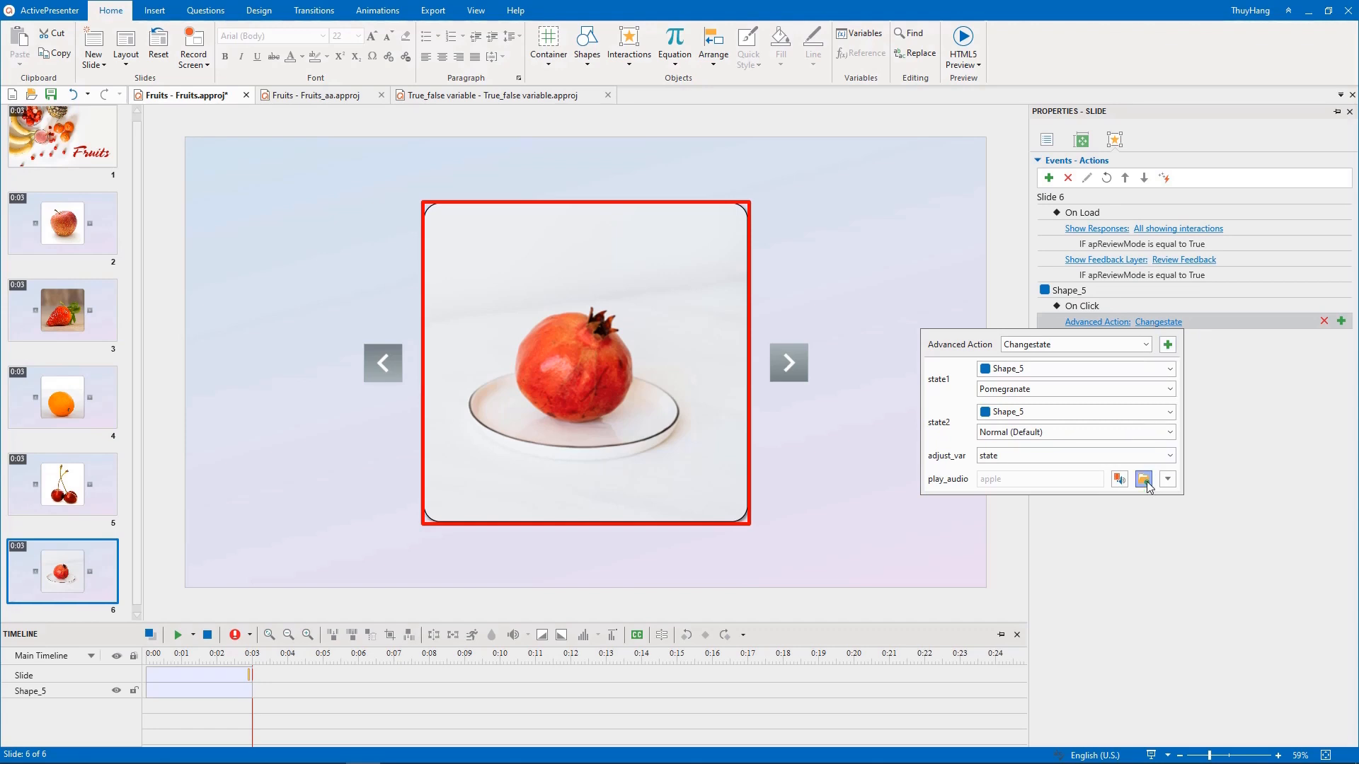
left_click(1143, 479)
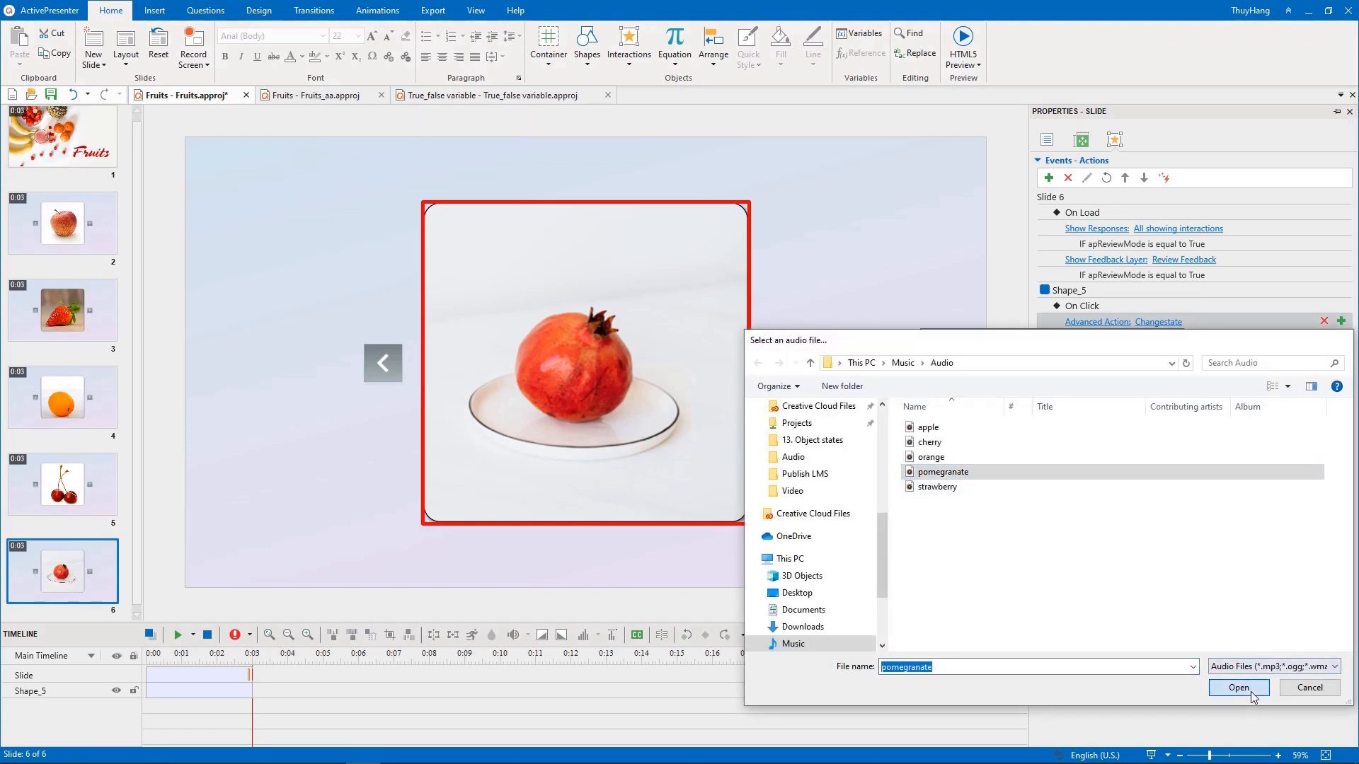
left_click(1237, 687)
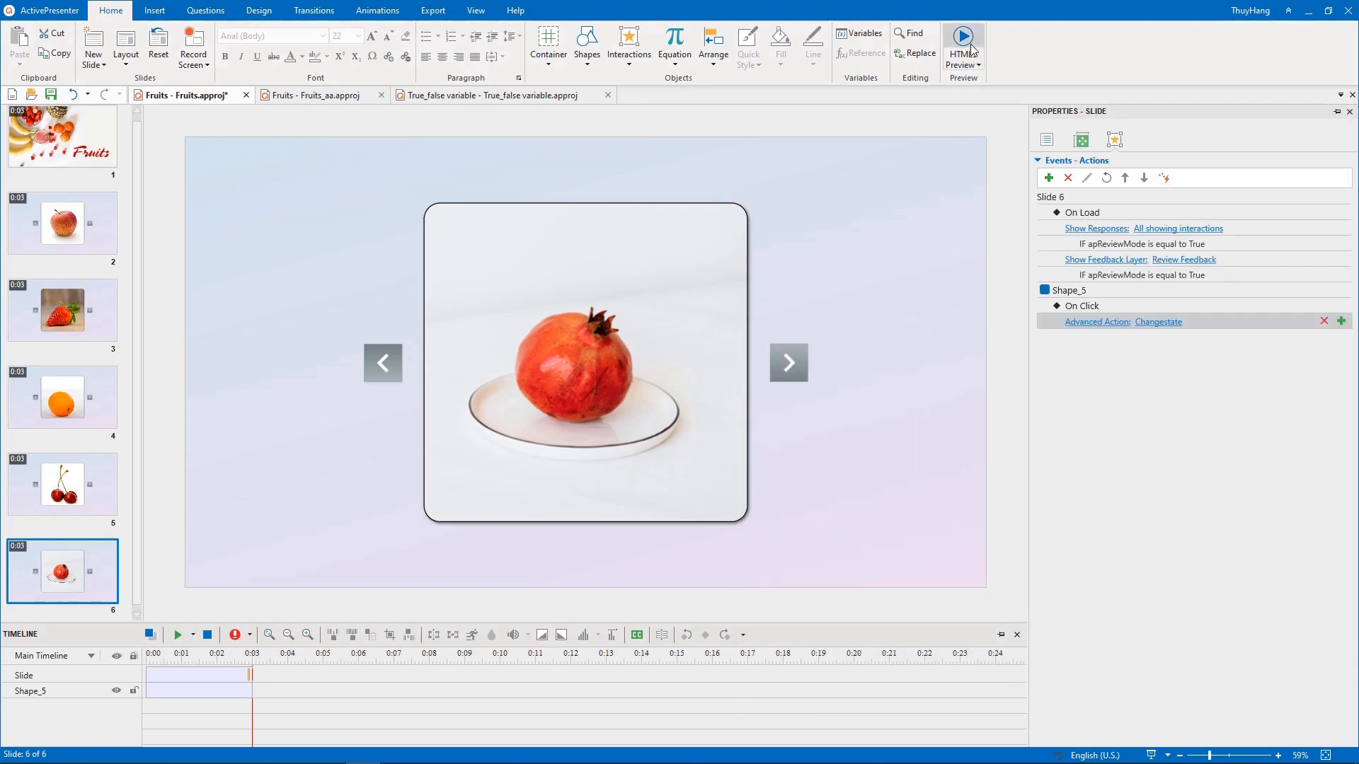
Preview the flashcards in HTML5, advancing three slides to the pomegranate card
left_click(961, 43)
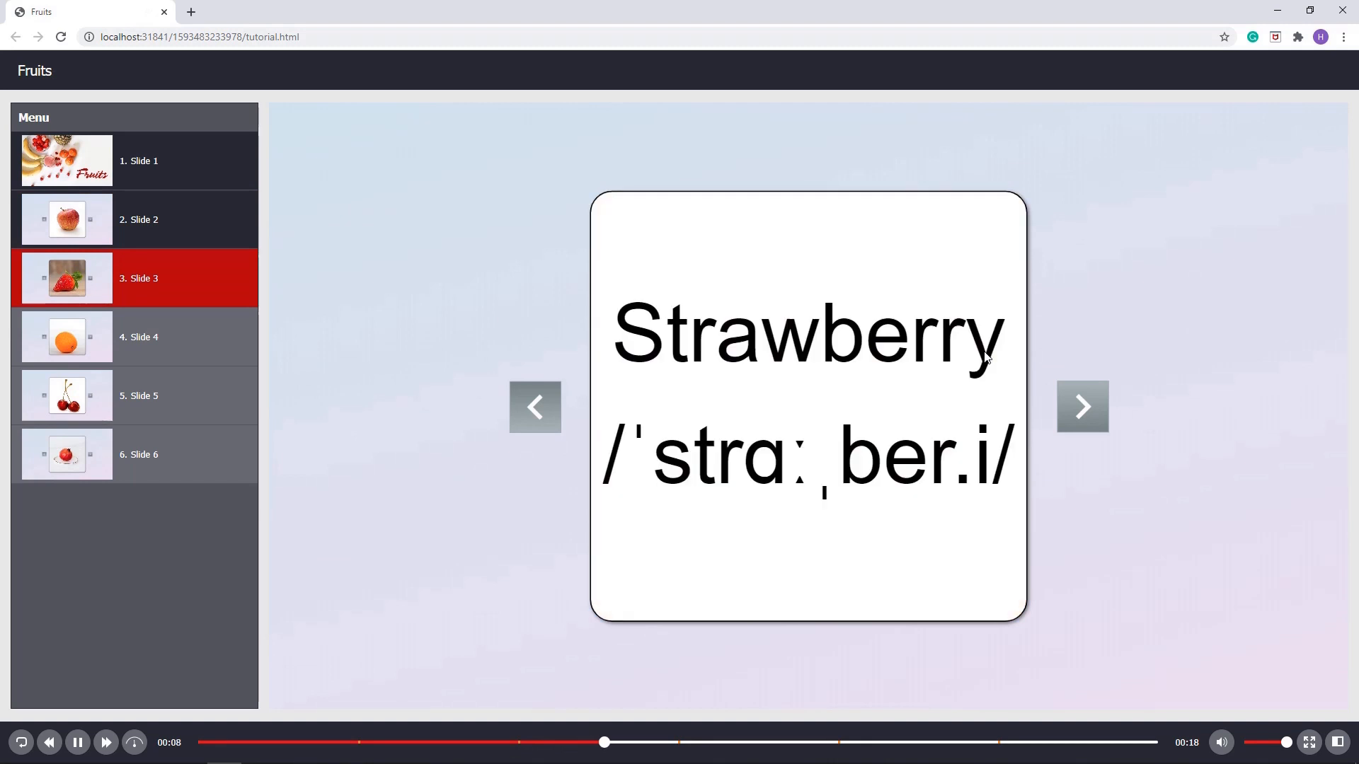
left_click(1081, 408)
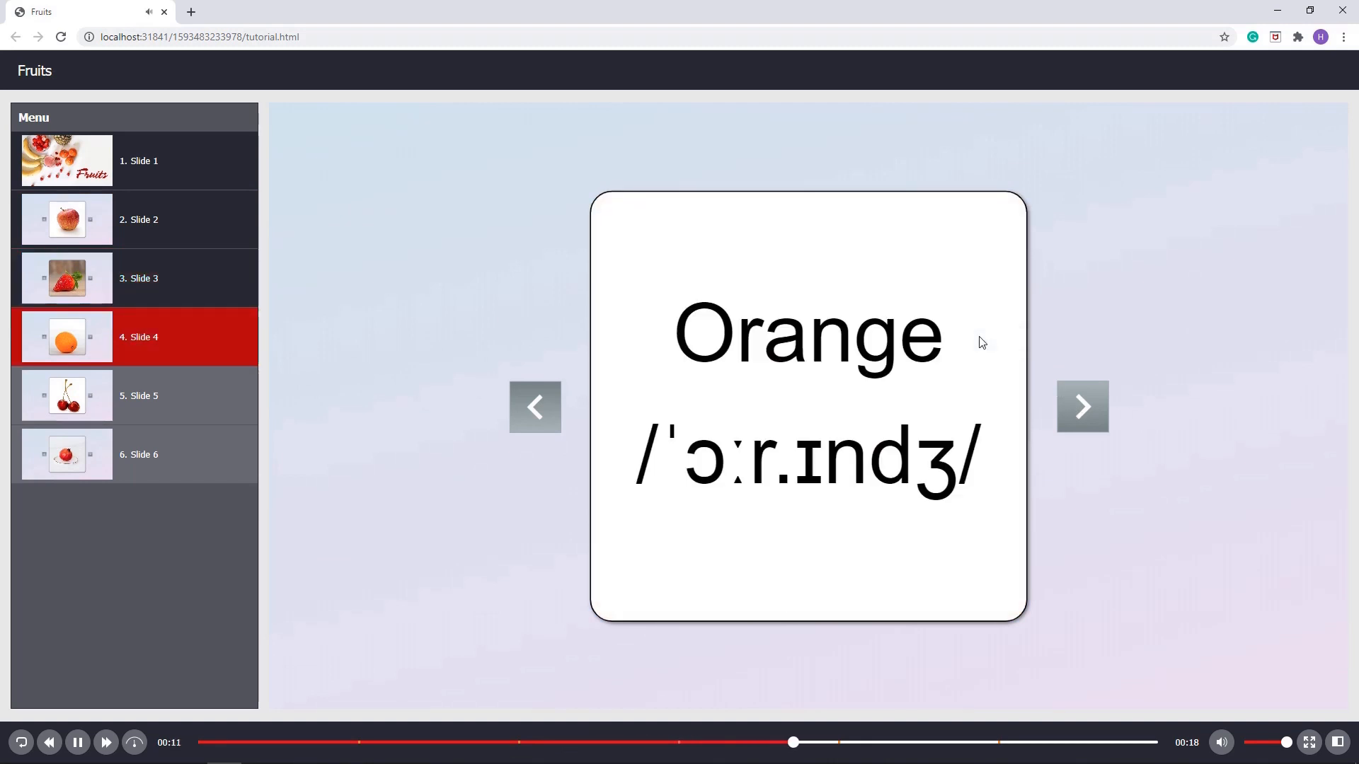
left_click(1081, 407)
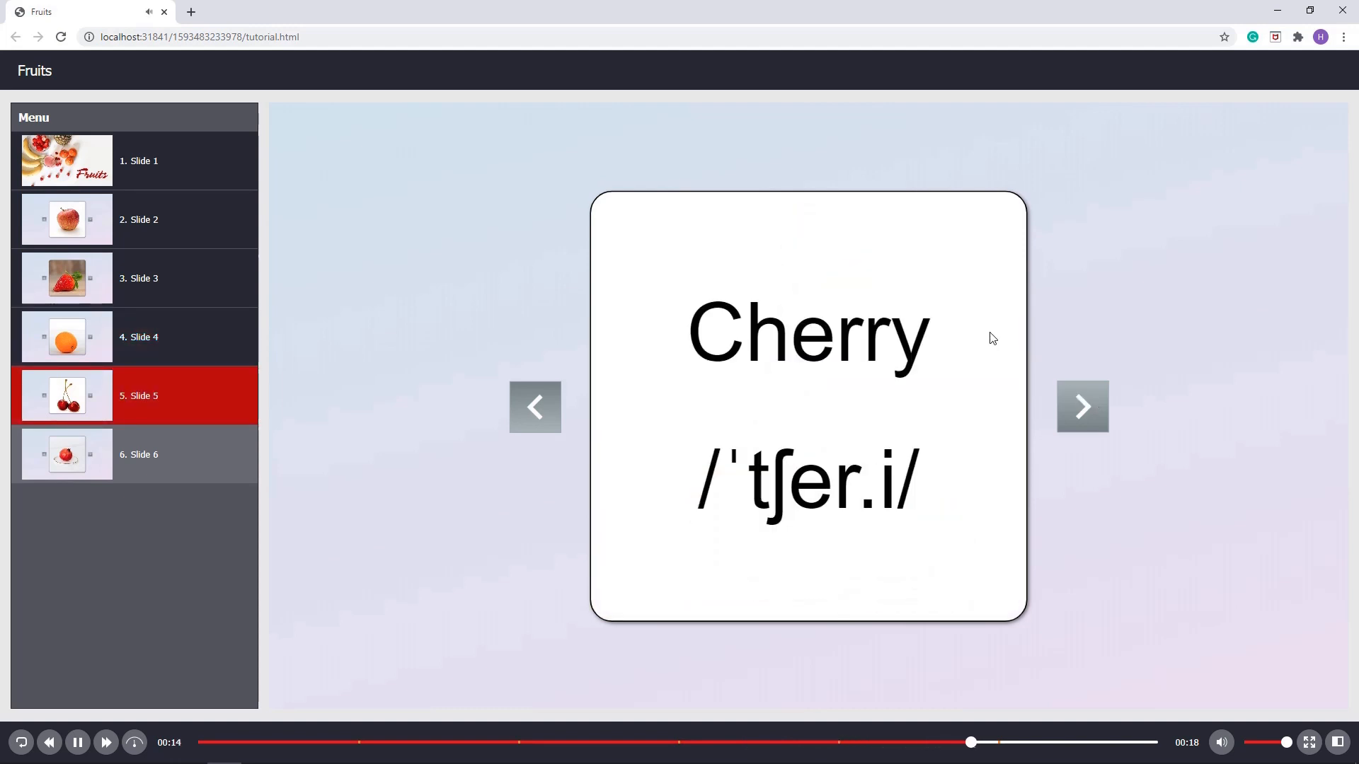
left_click(1081, 408)
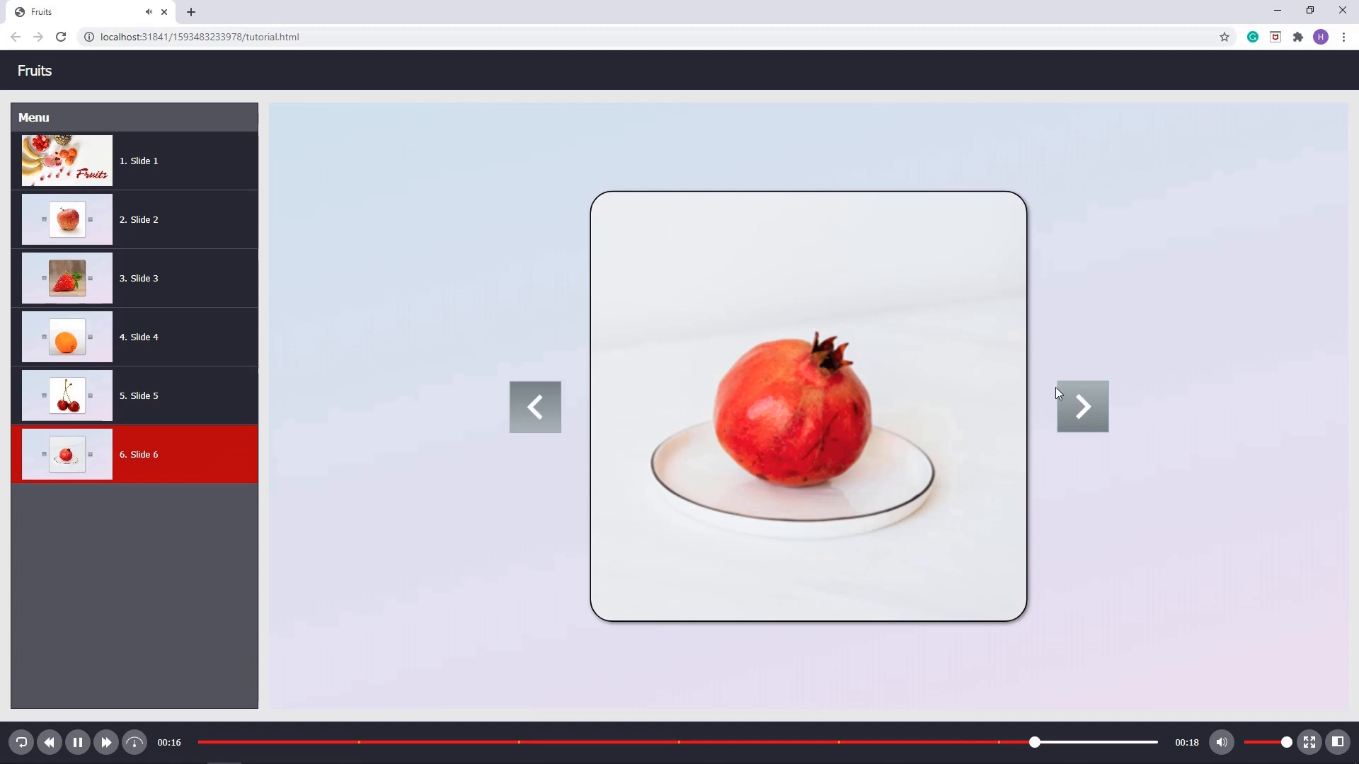